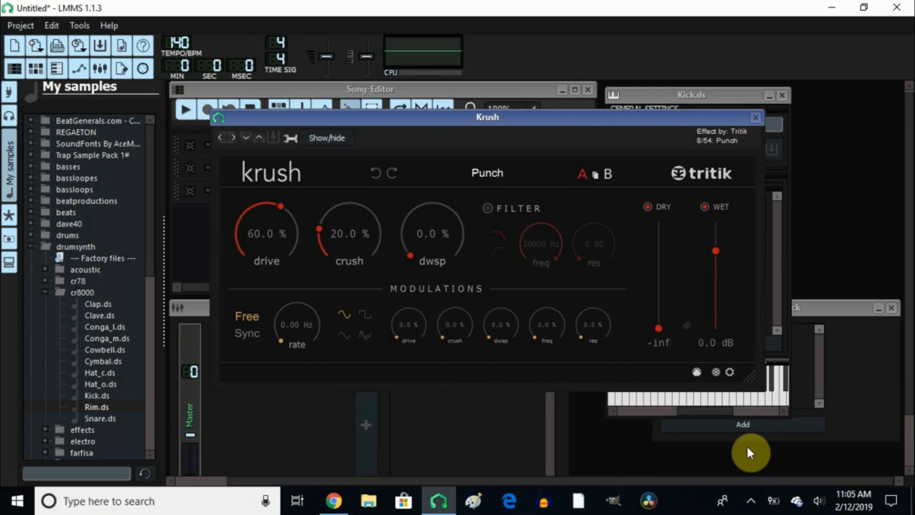
pyautogui.moveTo(334, 499)
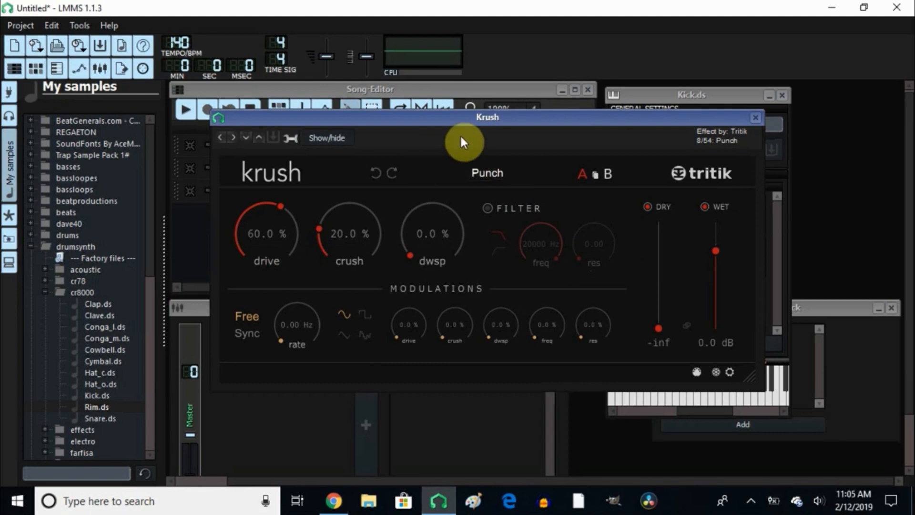
pyautogui.moveTo(497, 138)
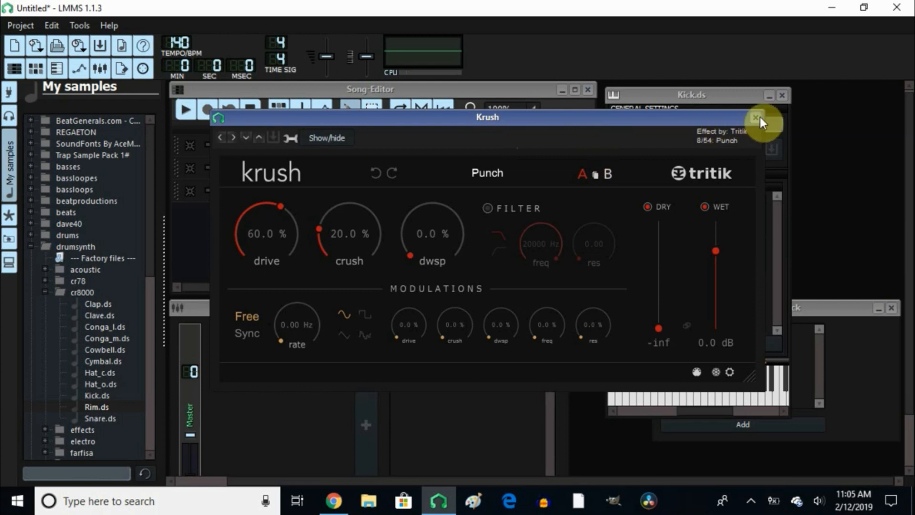
# - Close the Krush window, then play the song briefly and stop it
pyautogui.click(756, 118)
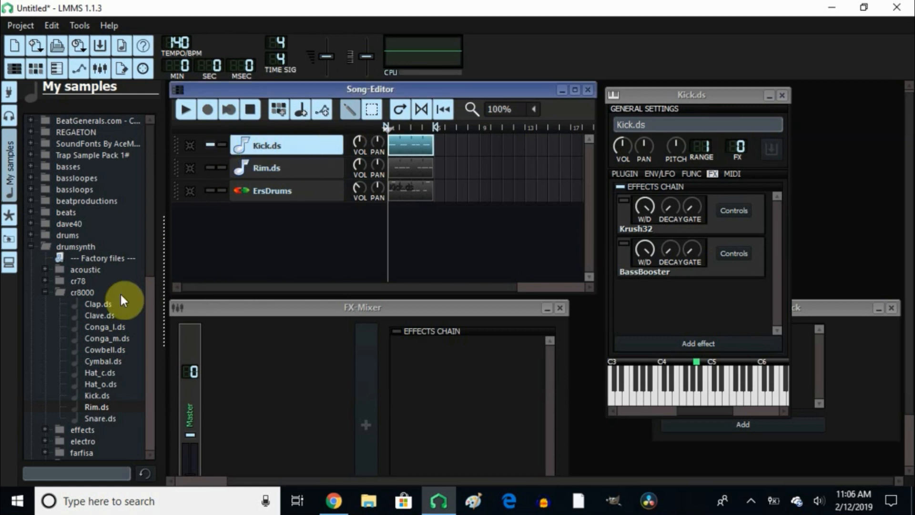
pyautogui.moveTo(103, 212)
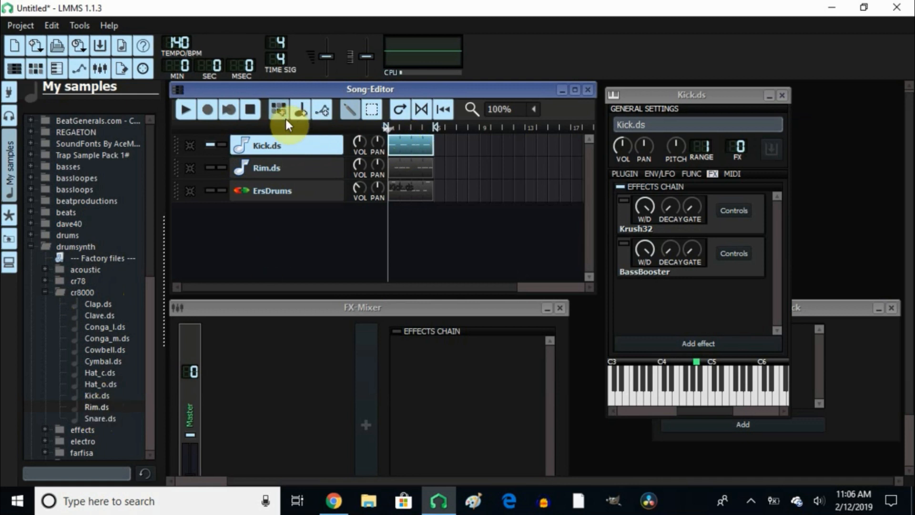
pyautogui.moveTo(186, 110)
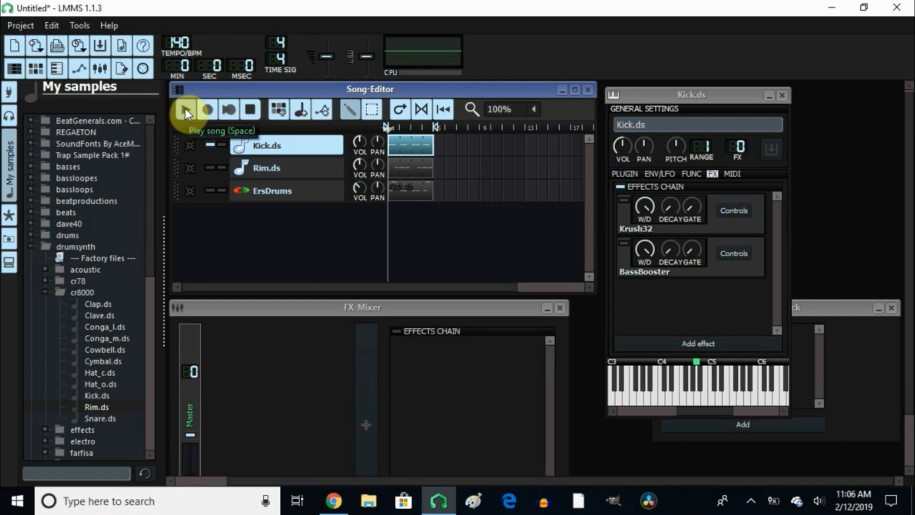
pyautogui.click(183, 110)
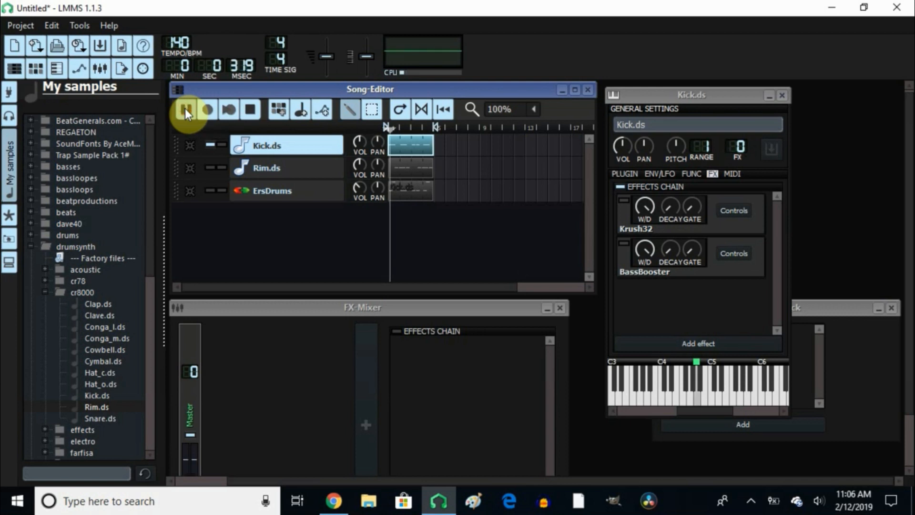
pyautogui.click(182, 110)
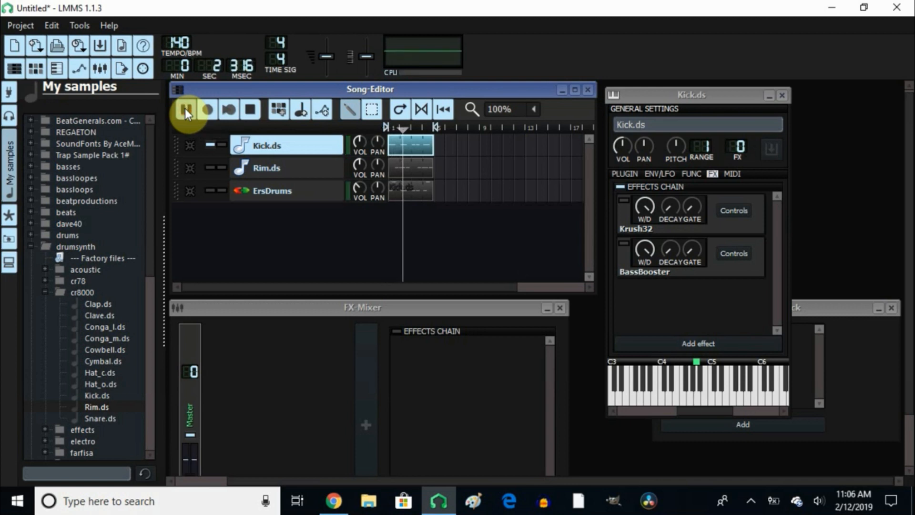
pyautogui.click(189, 110)
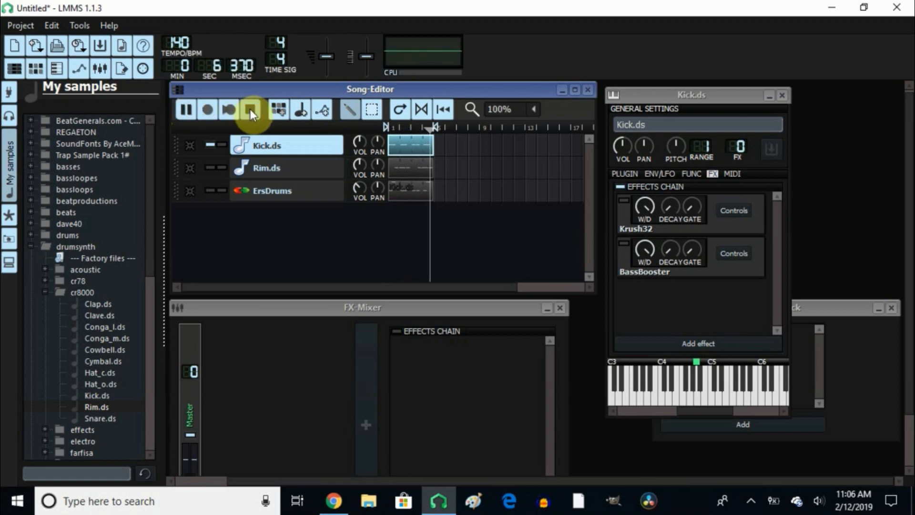
pyautogui.click(250, 111)
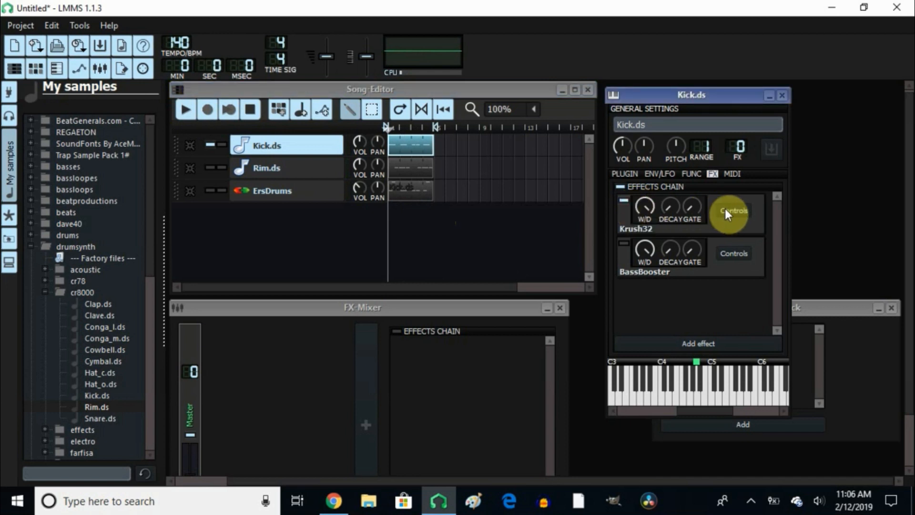
pyautogui.click(733, 210)
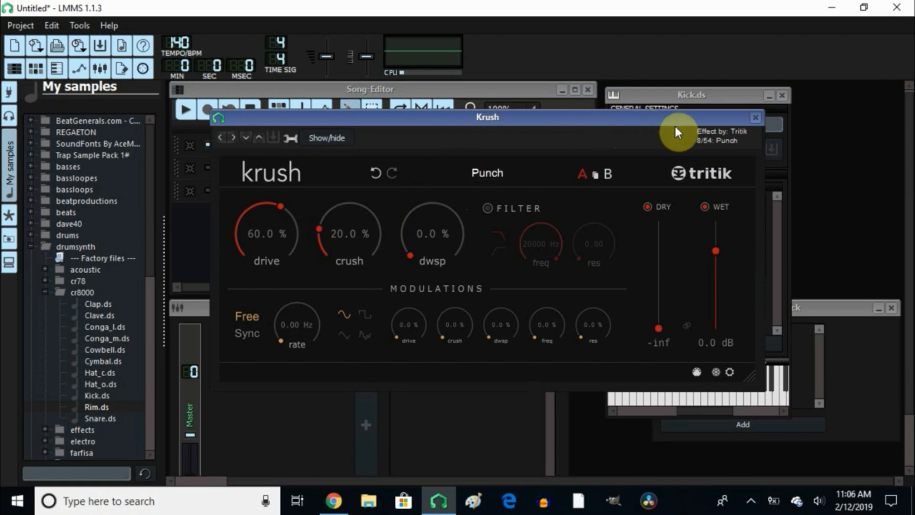
pyautogui.click(755, 116)
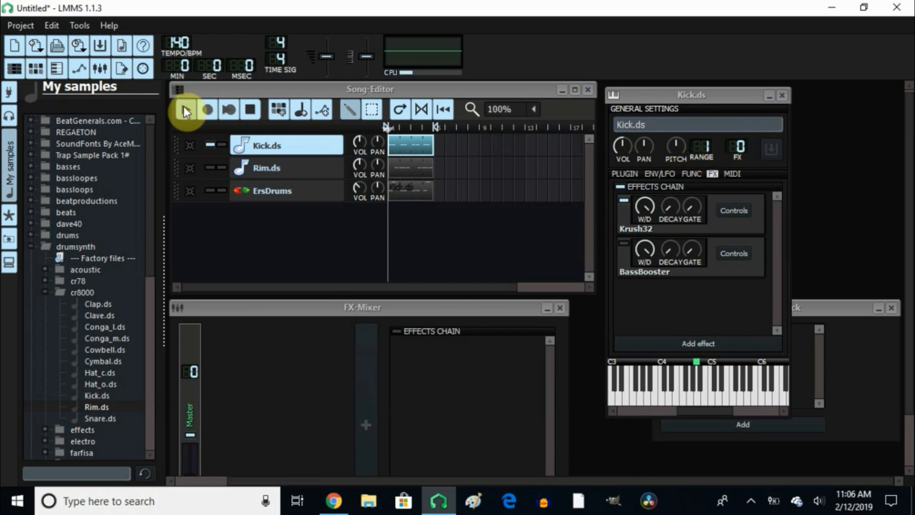
# - Play, stop and restart the song to hear Kick.ds through Krush32 and BassBooster
pyautogui.click(187, 110)
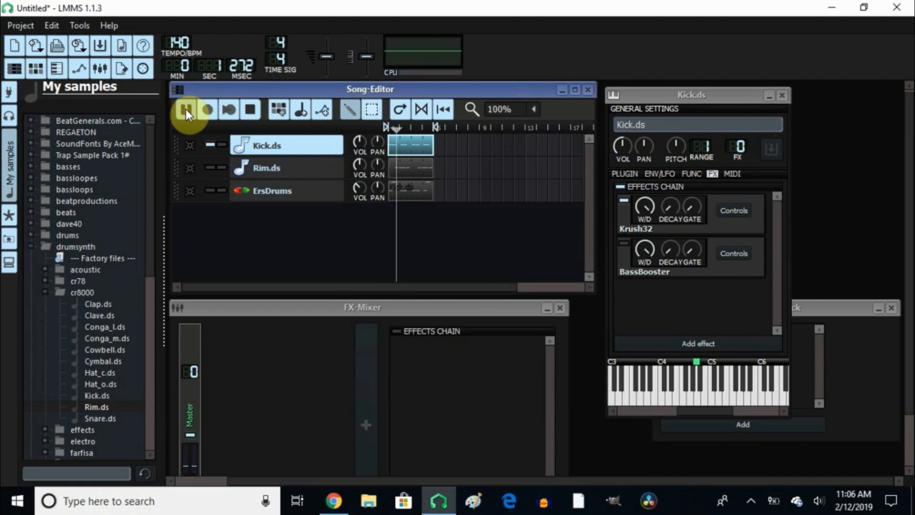
pyautogui.click(185, 110)
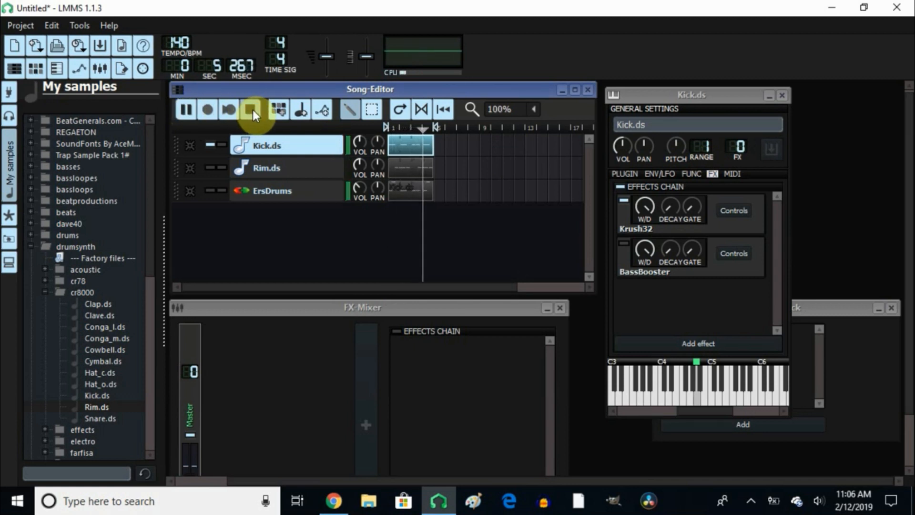
pyautogui.click(252, 109)
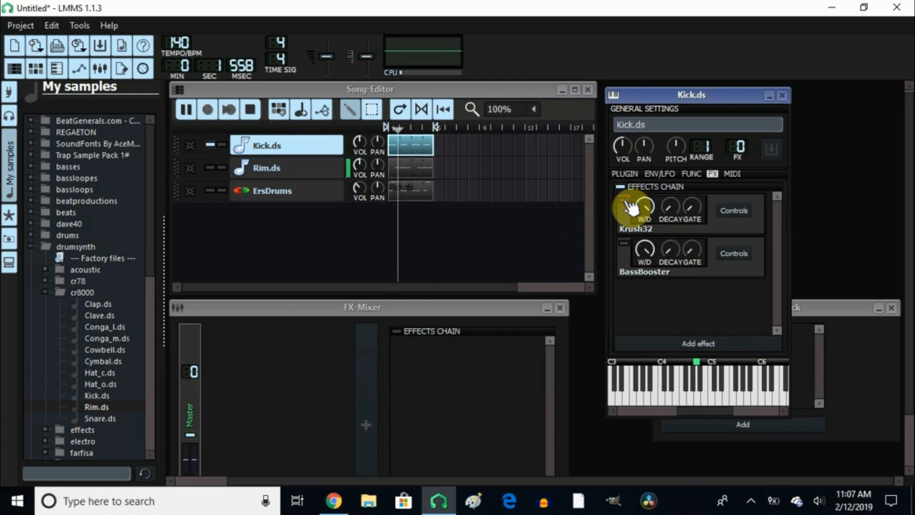
pyautogui.click(188, 109)
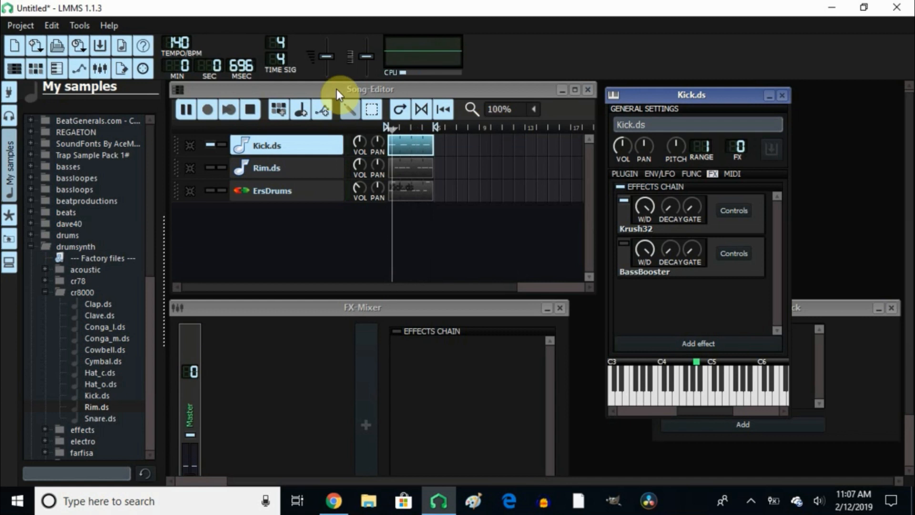
# - Stop playback, open the BassBooster effect settings, and start the song again
pyautogui.click(251, 110)
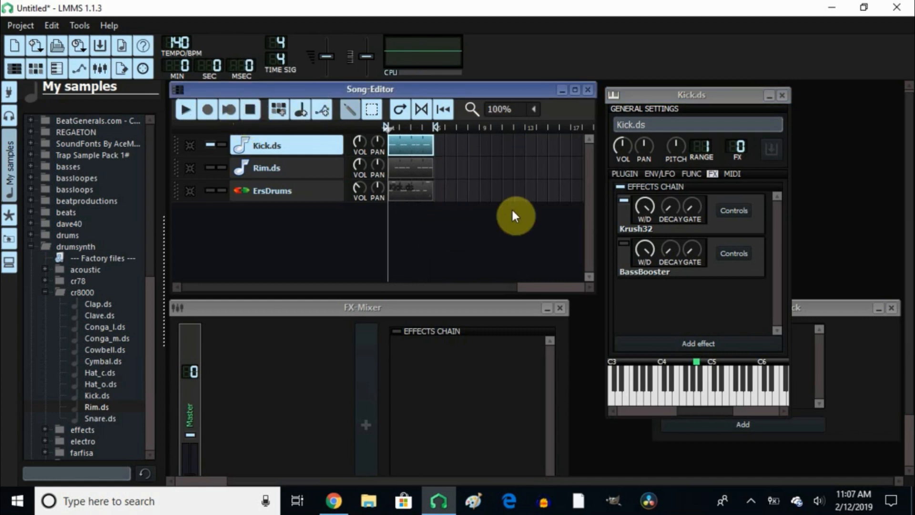
pyautogui.moveTo(736, 257)
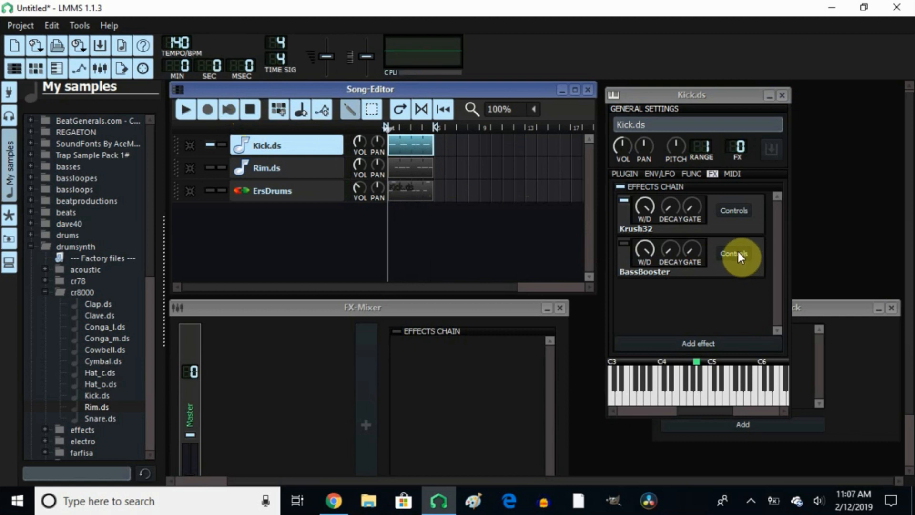
pyautogui.moveTo(732, 257)
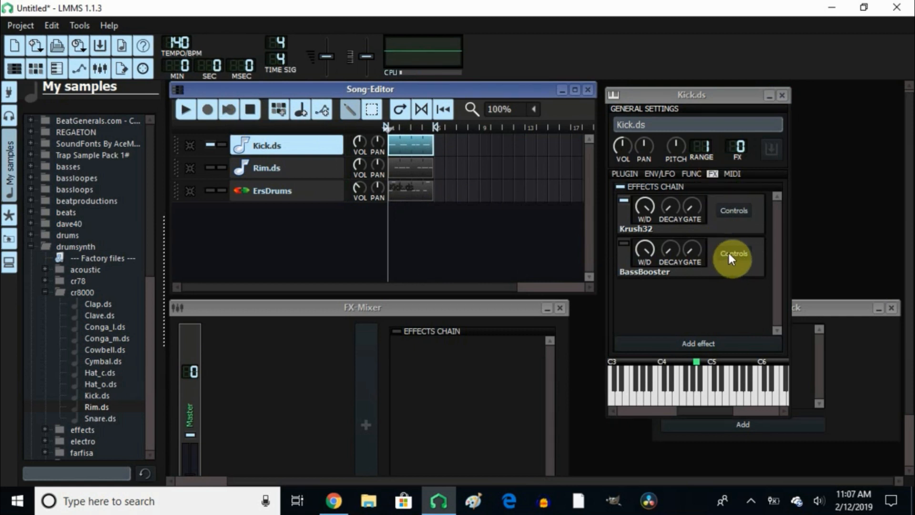
pyautogui.click(734, 253)
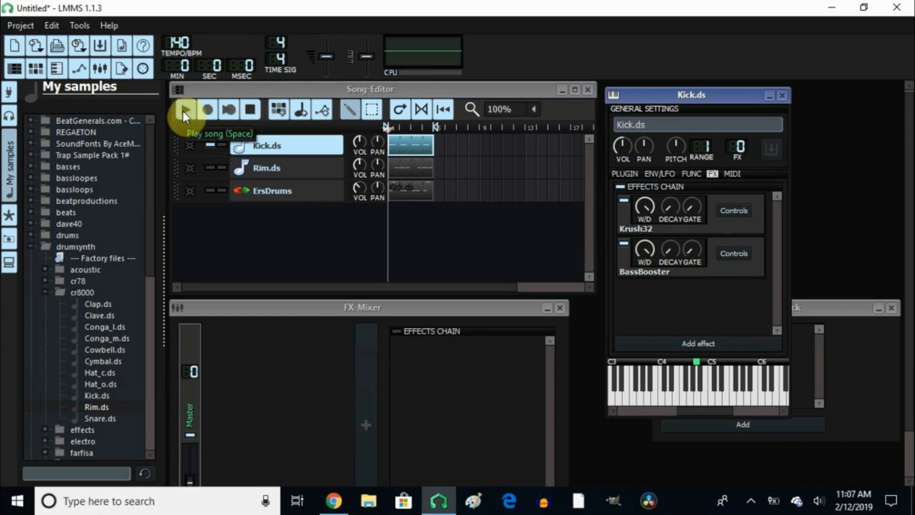
pyautogui.click(184, 109)
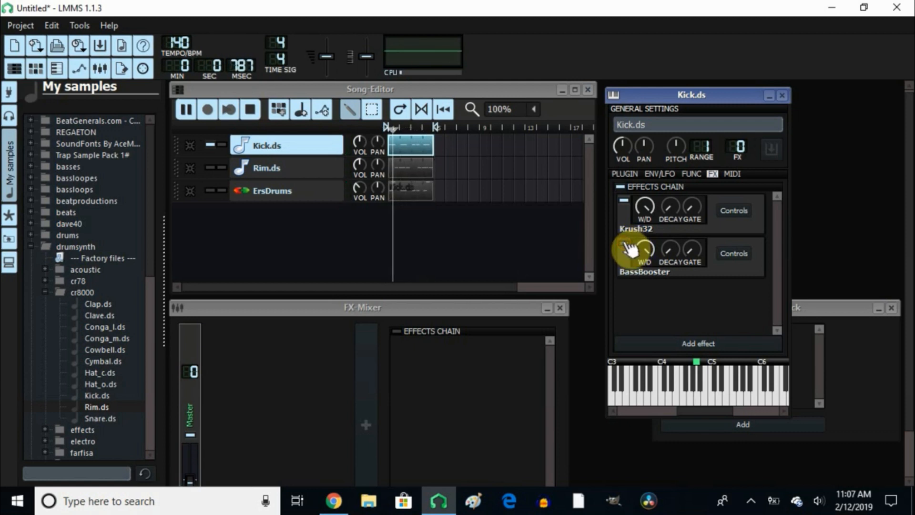
# - Toggle BassBooster to compare the sound, then stop playback back at zero
pyautogui.click(185, 109)
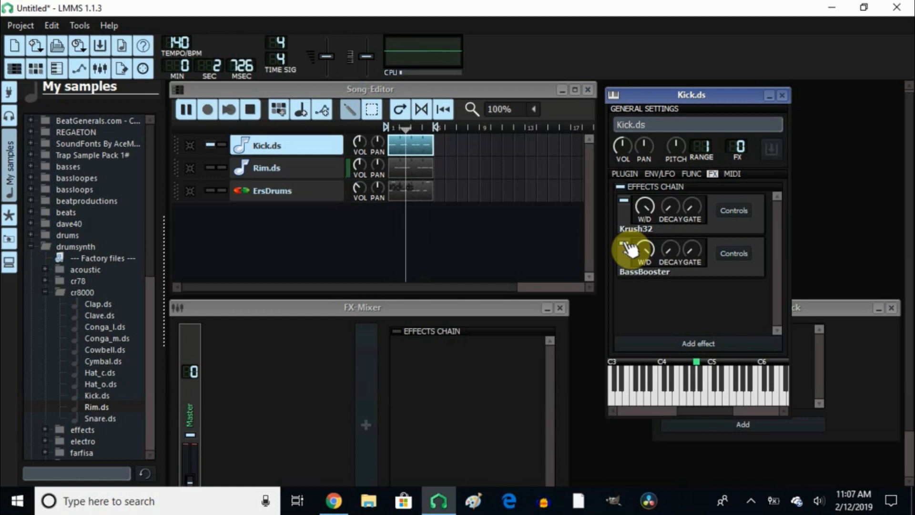
pyautogui.click(249, 110)
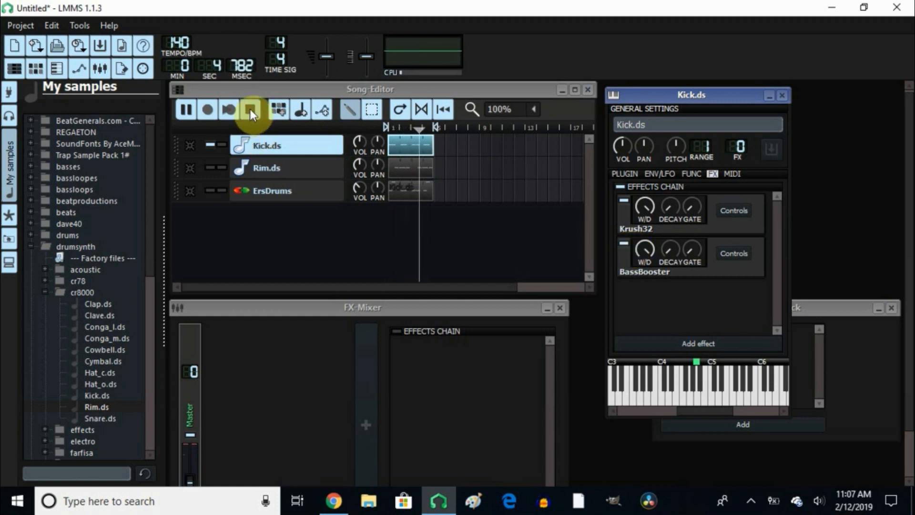
pyautogui.click(251, 110)
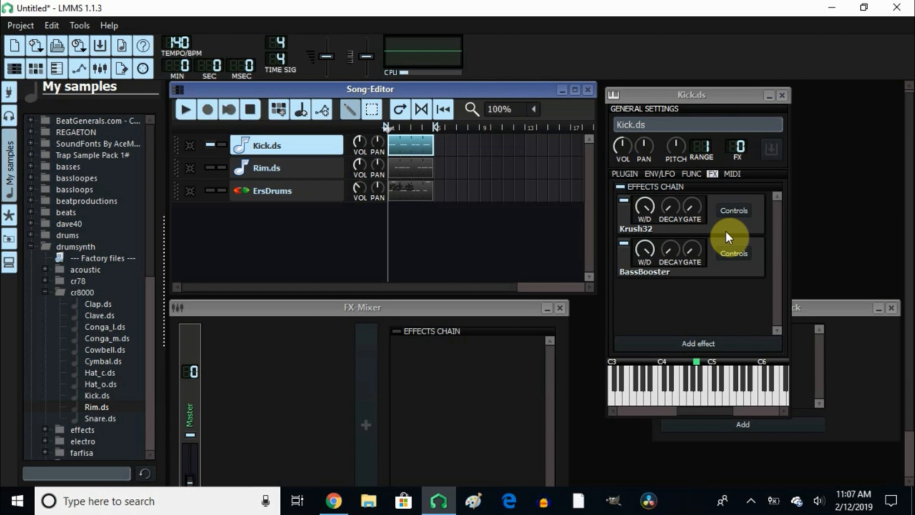
pyautogui.moveTo(401, 151)
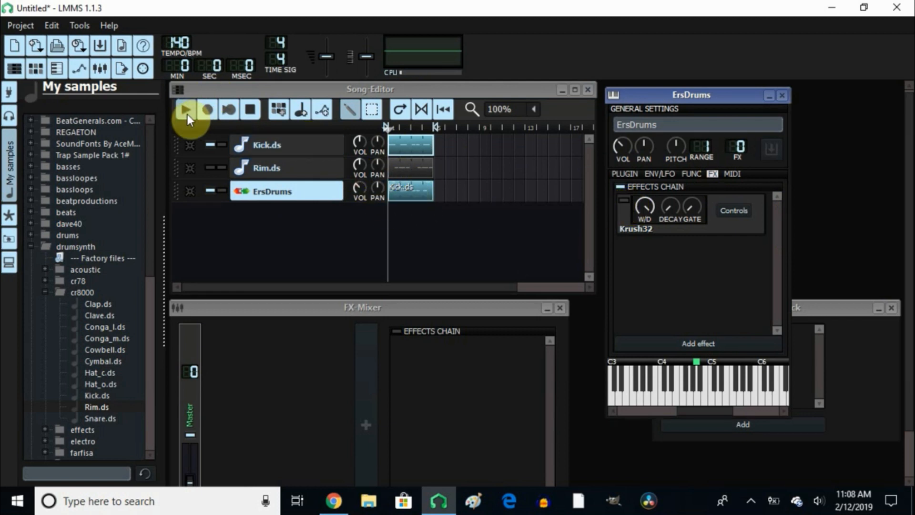
pyautogui.moveTo(184, 112)
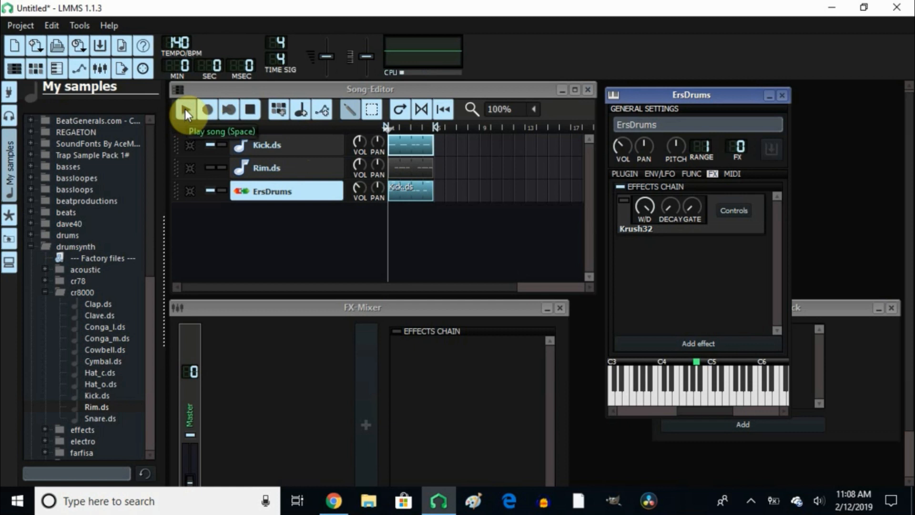
# - Play the song with Kick.ds and Rim.ds muted so only ErsDrums sounds
pyautogui.click(182, 110)
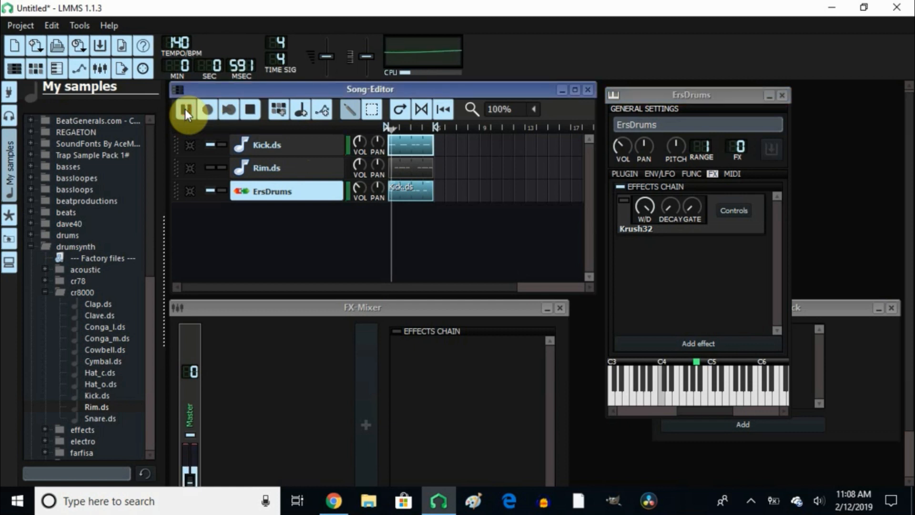
pyautogui.click(185, 110)
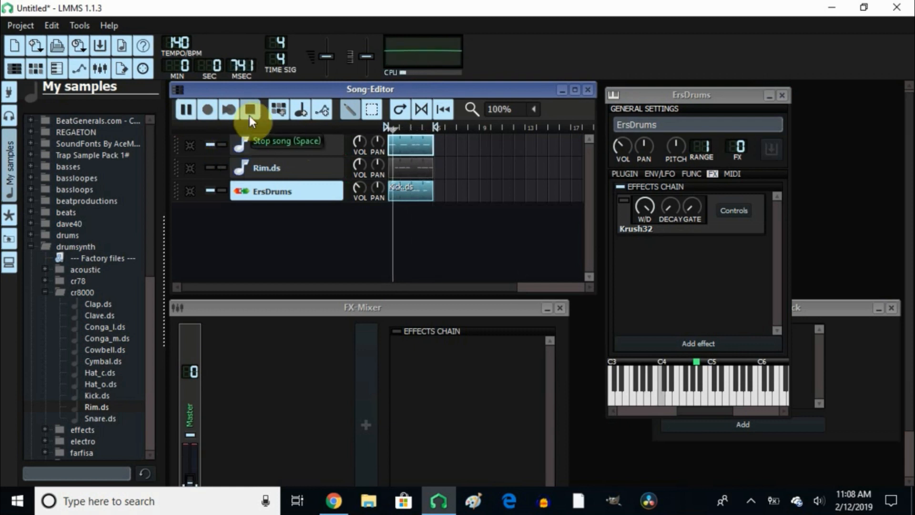
pyautogui.click(251, 110)
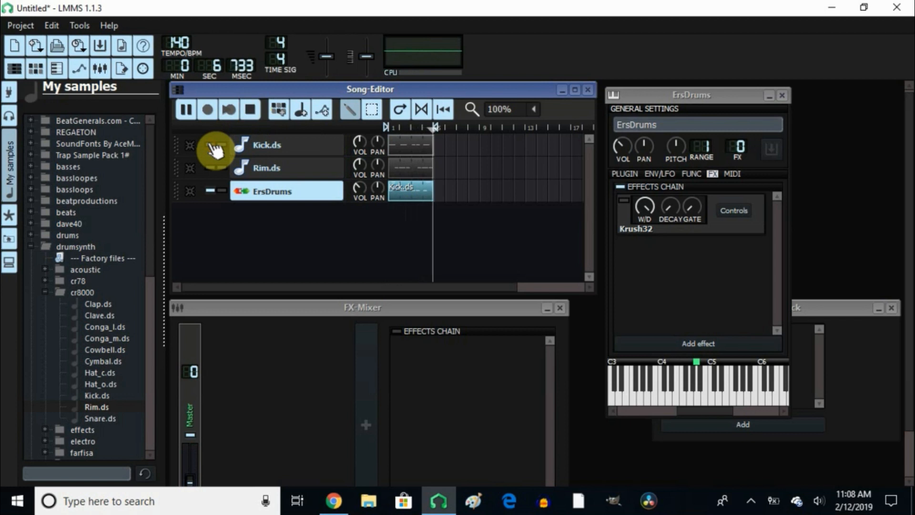
pyautogui.click(186, 109)
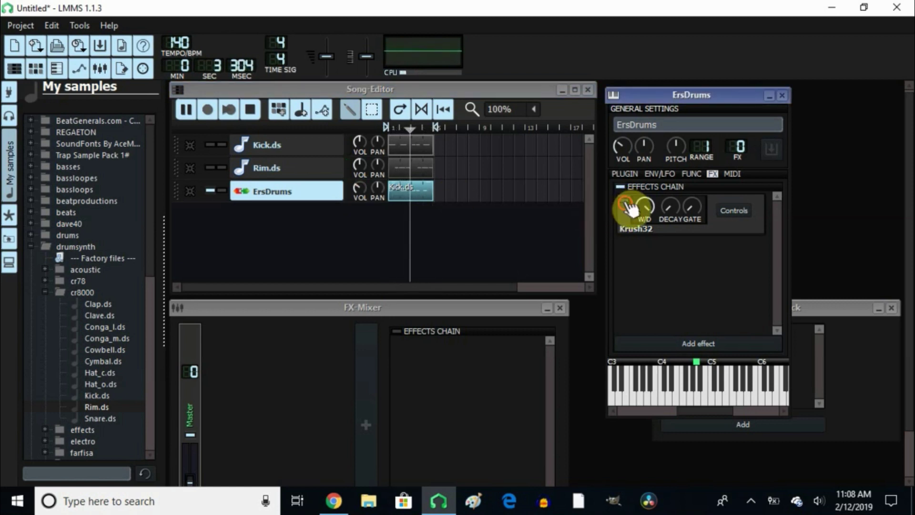
# - Open ErsDrums' Krush32 controls, apply the Bull preset, and close the window
pyautogui.click(733, 210)
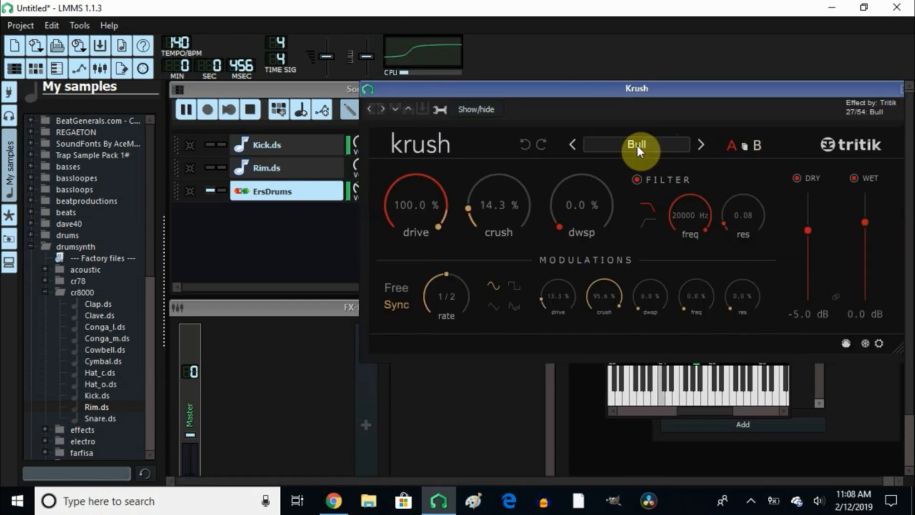
pyautogui.moveTo(665, 113)
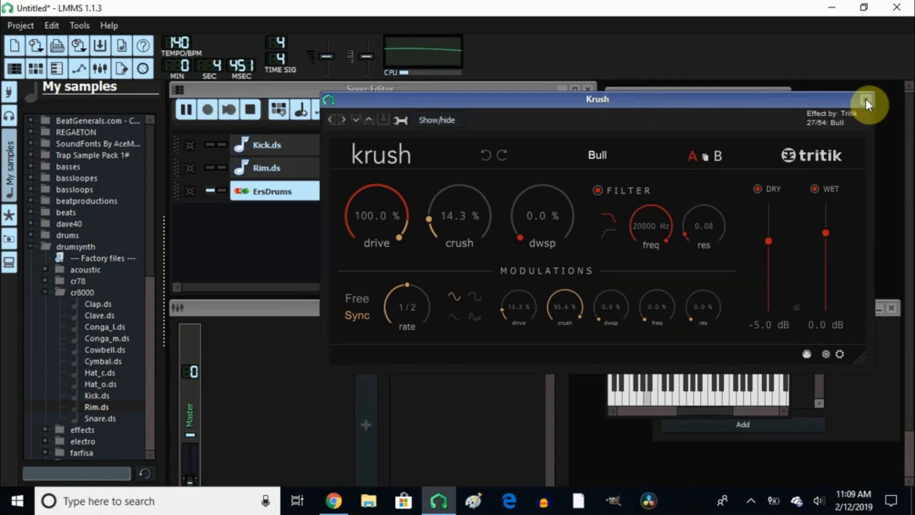
pyautogui.click(867, 100)
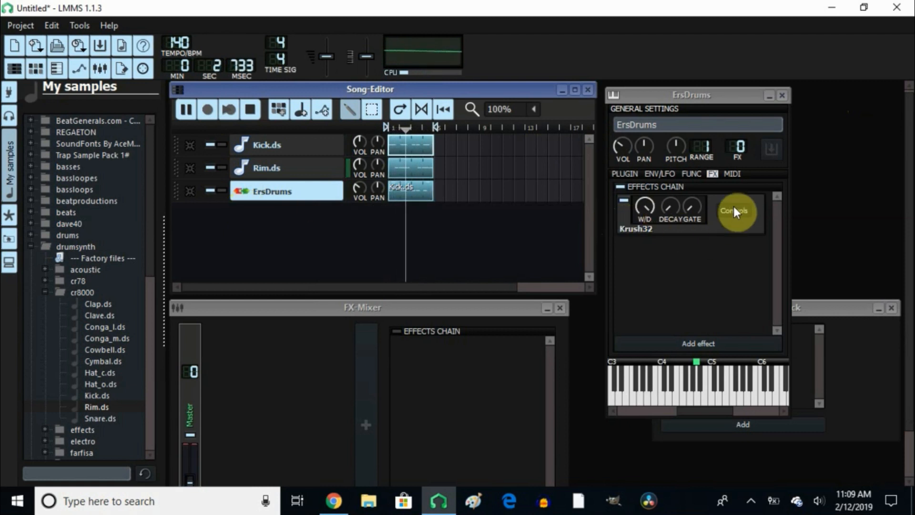
# - Reopen Krush controls and set crush to 0.7% and drive to 83.6%
pyautogui.click(735, 211)
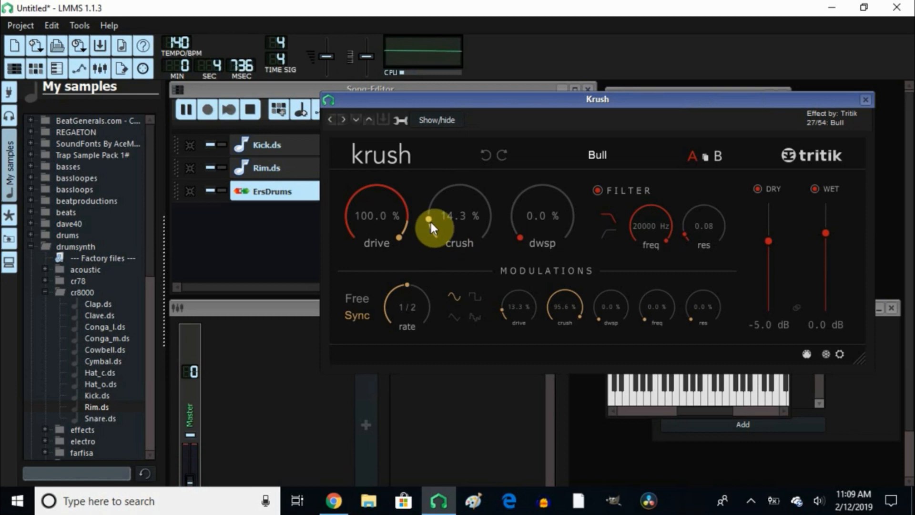
pyautogui.moveTo(431, 228); pyautogui.dragTo(449, 254)
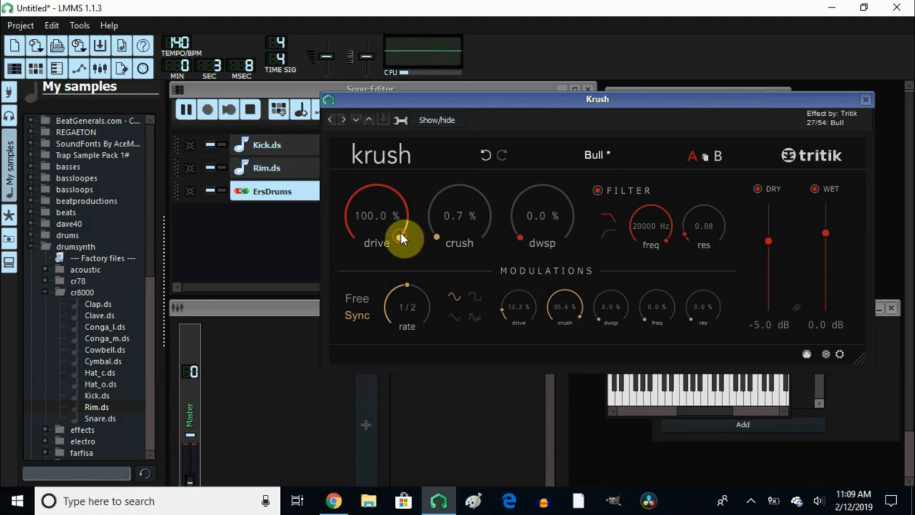
pyautogui.moveTo(403, 240); pyautogui.dragTo(407, 251)
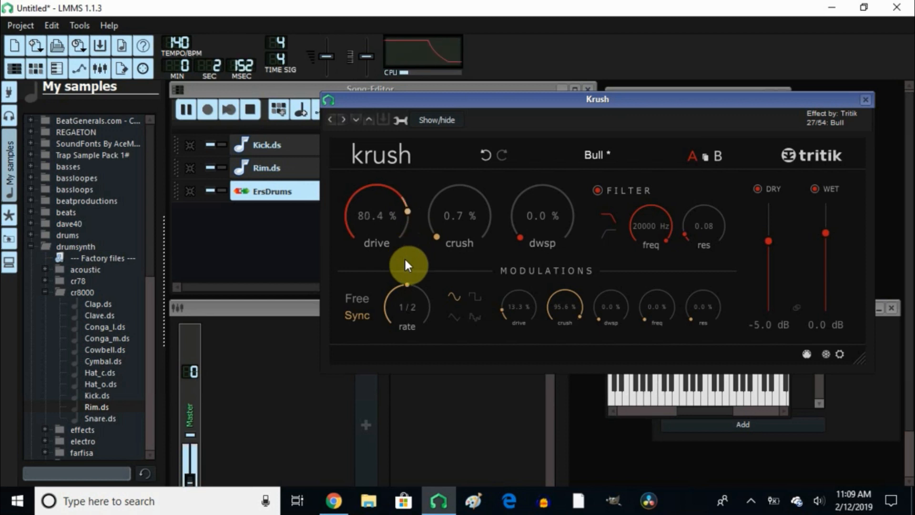
pyautogui.moveTo(407, 265); pyautogui.dragTo(408, 423)
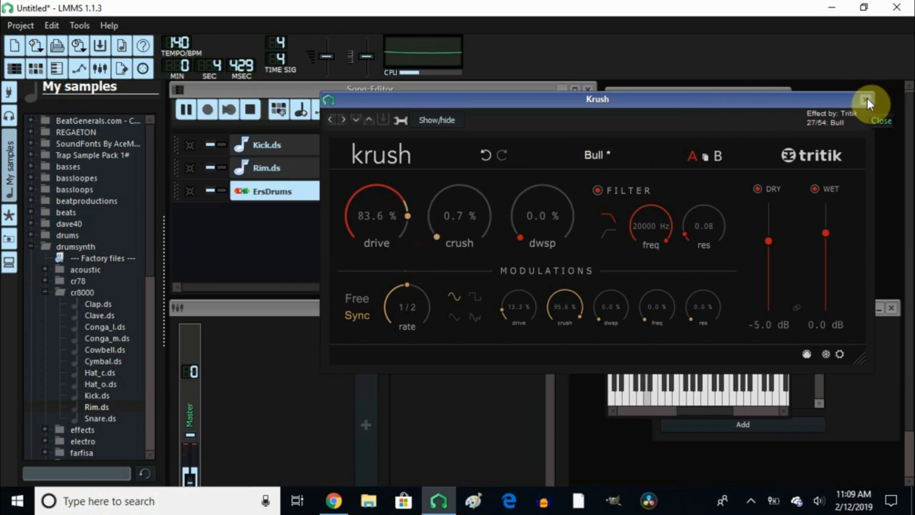
# - Close the Krush window, toggle Krush32 to compare, and stop playback
pyautogui.click(864, 100)
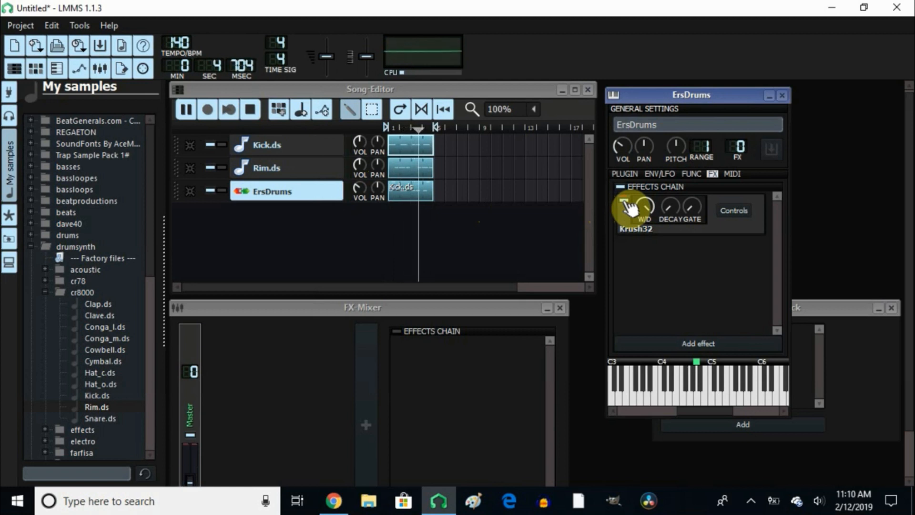
pyautogui.click(252, 111)
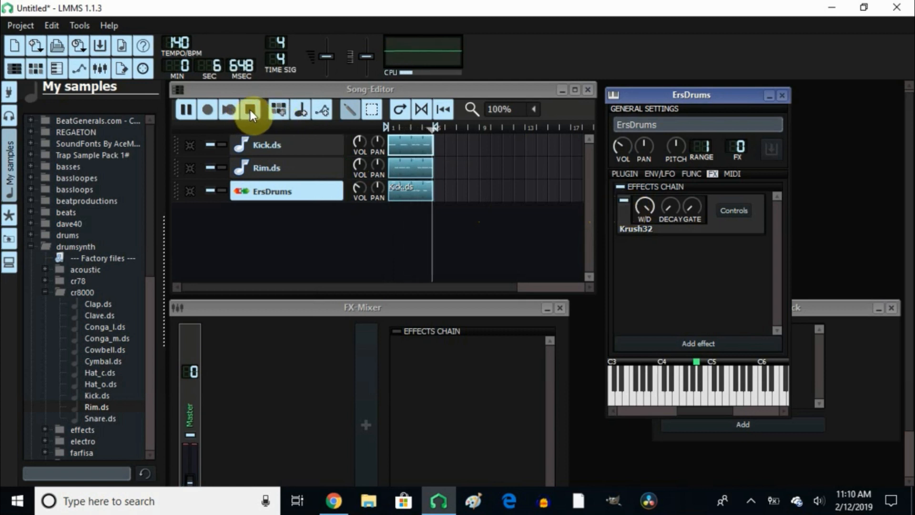
pyautogui.click(252, 109)
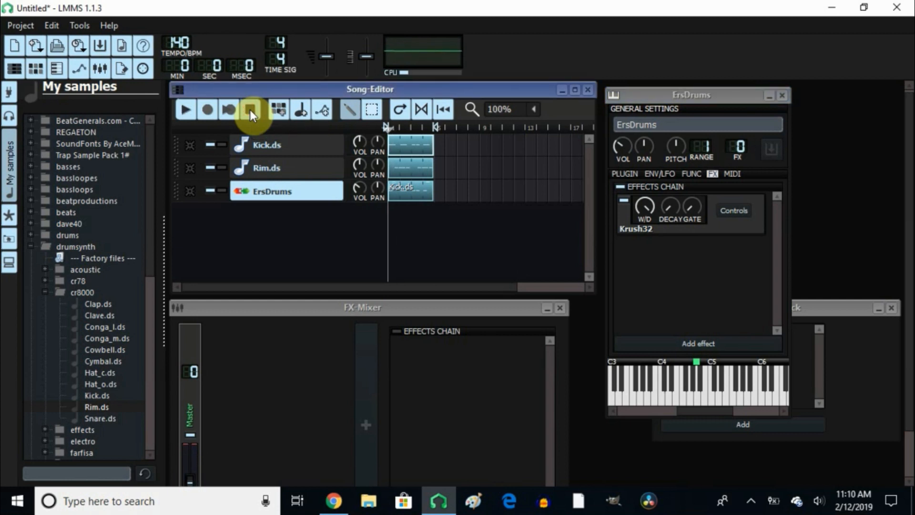